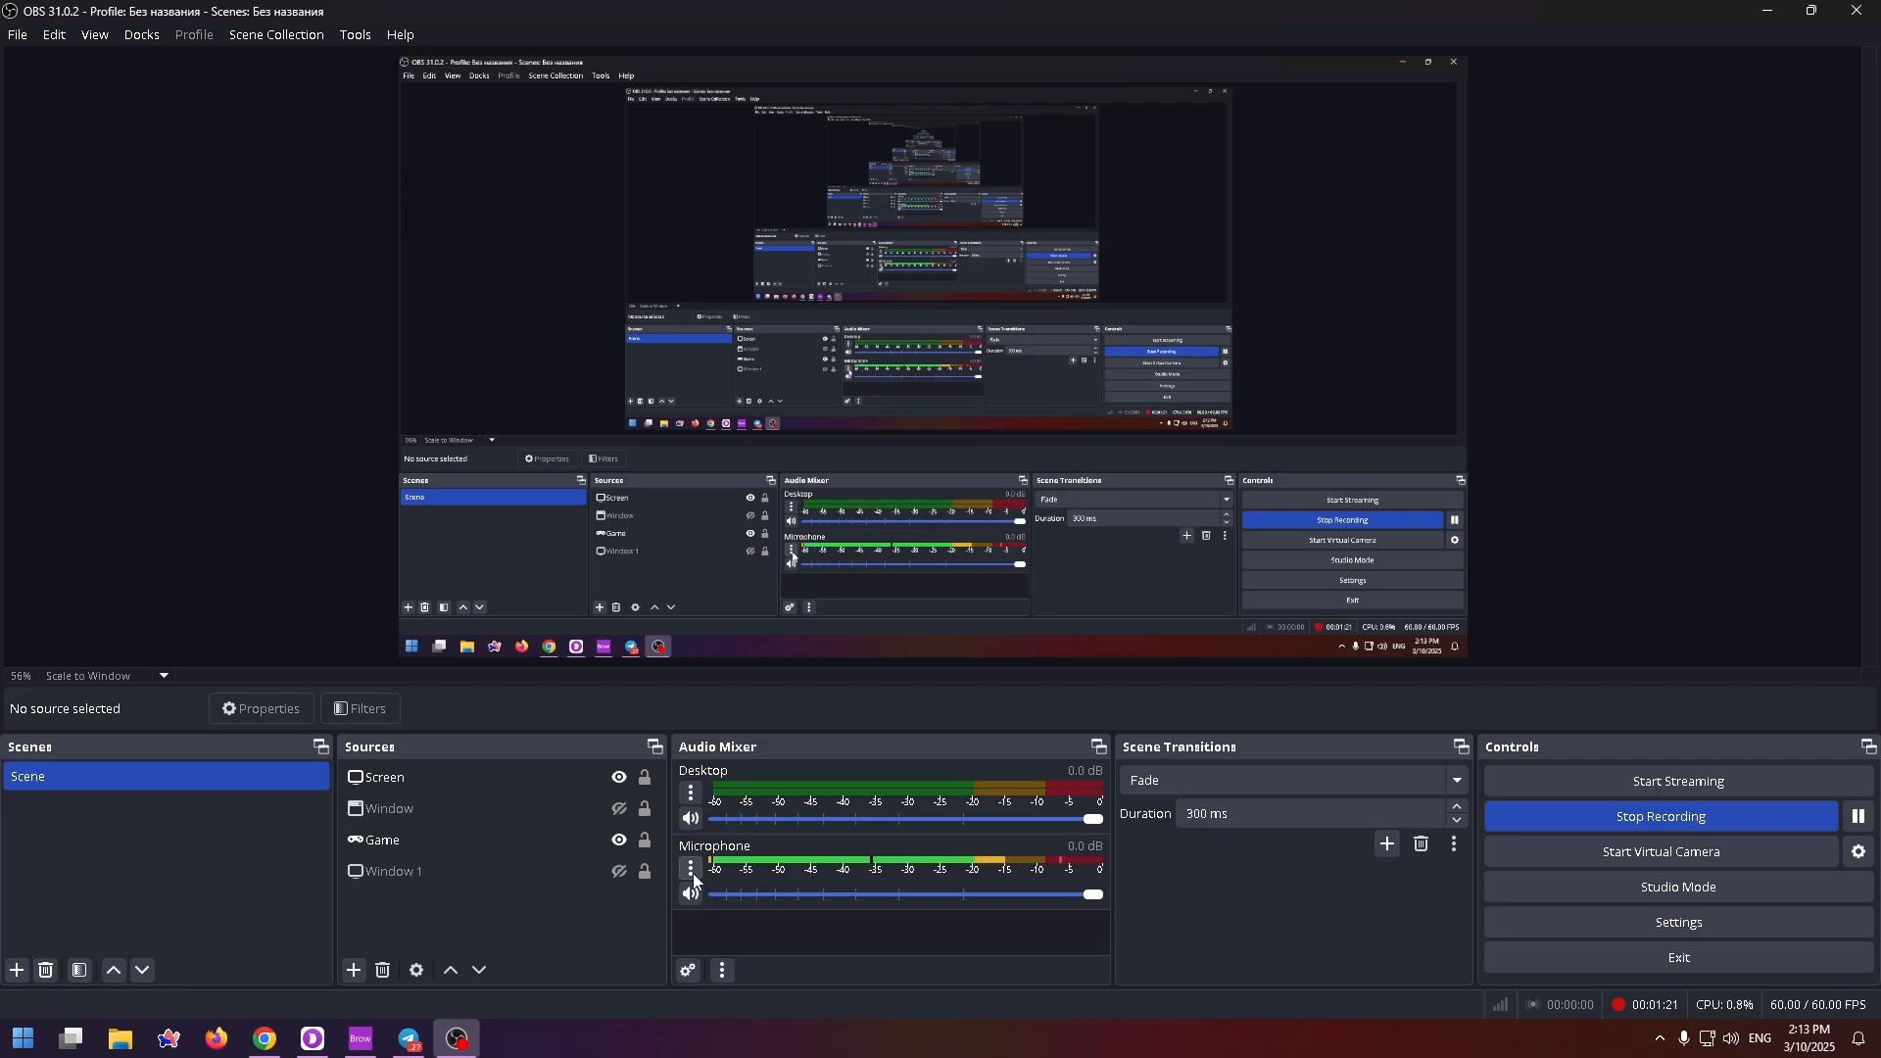
Open the Microphone source's menu from its three-dot button in the Audio Mixer
click(689, 867)
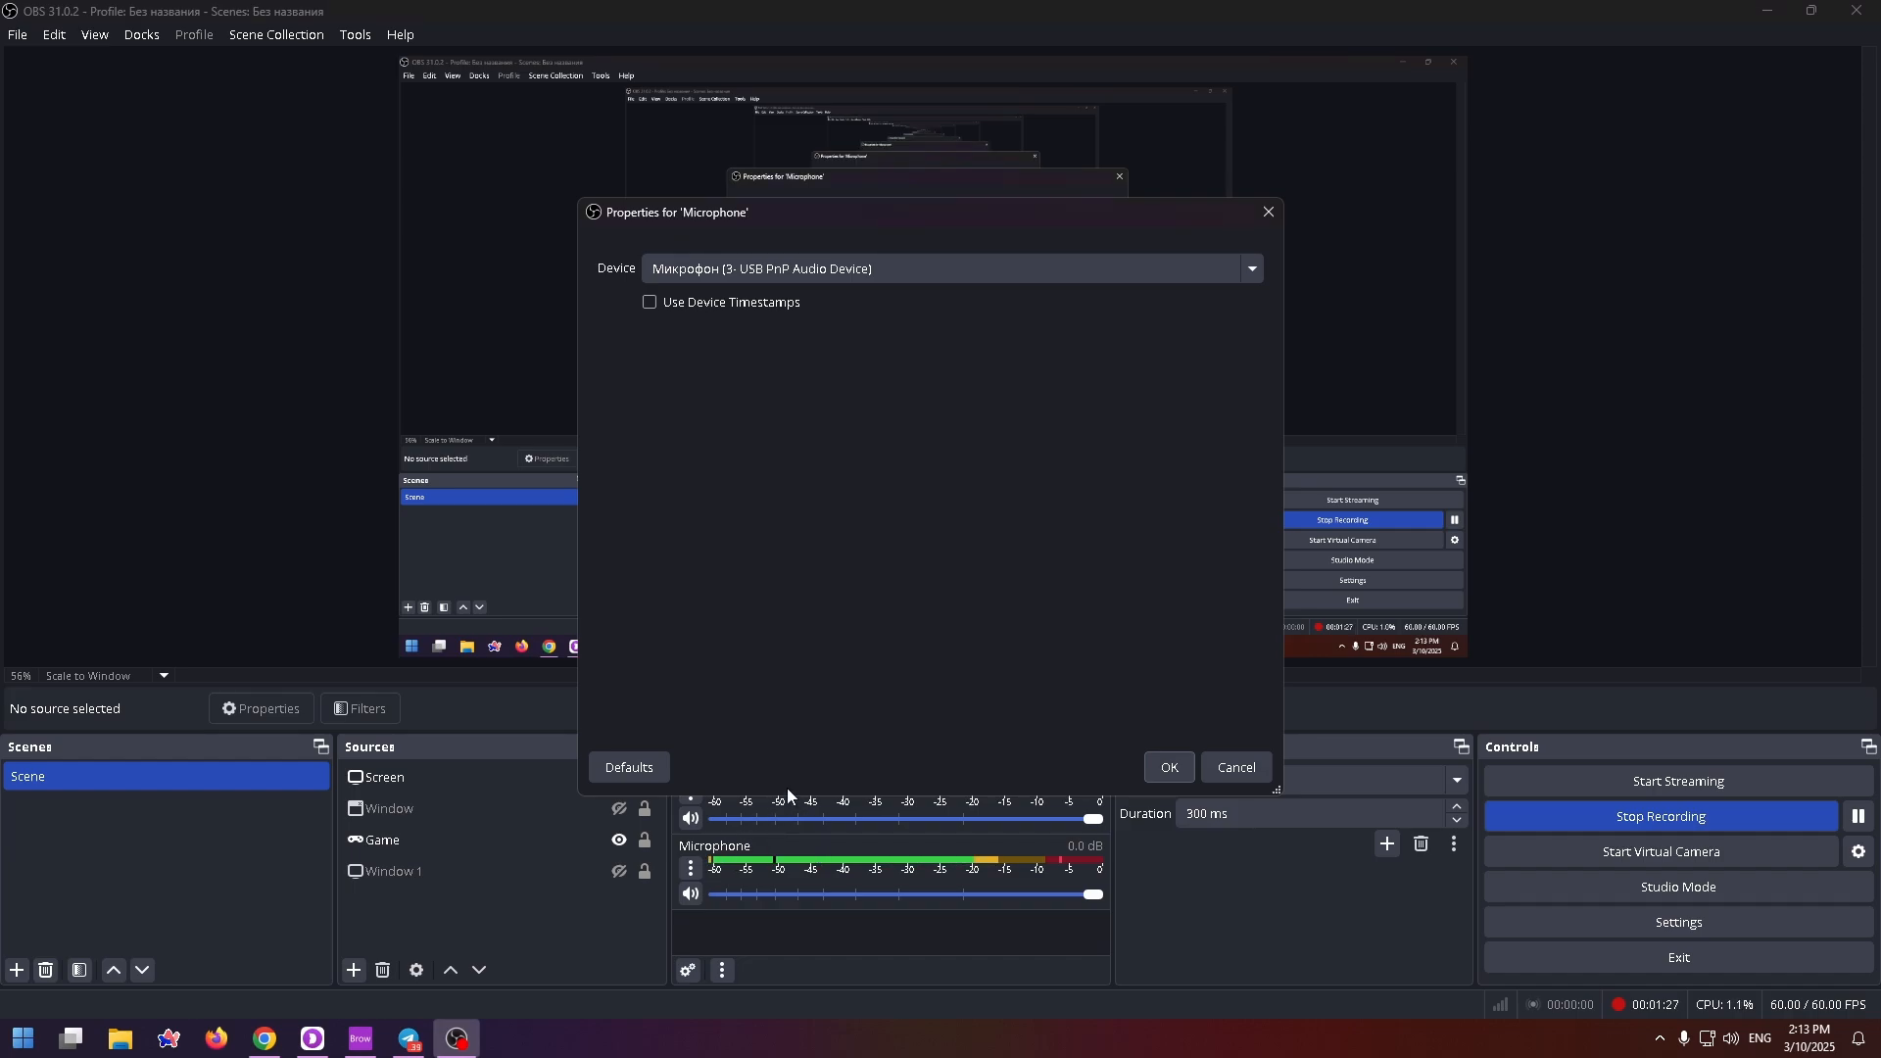
mouse_move(723, 616)
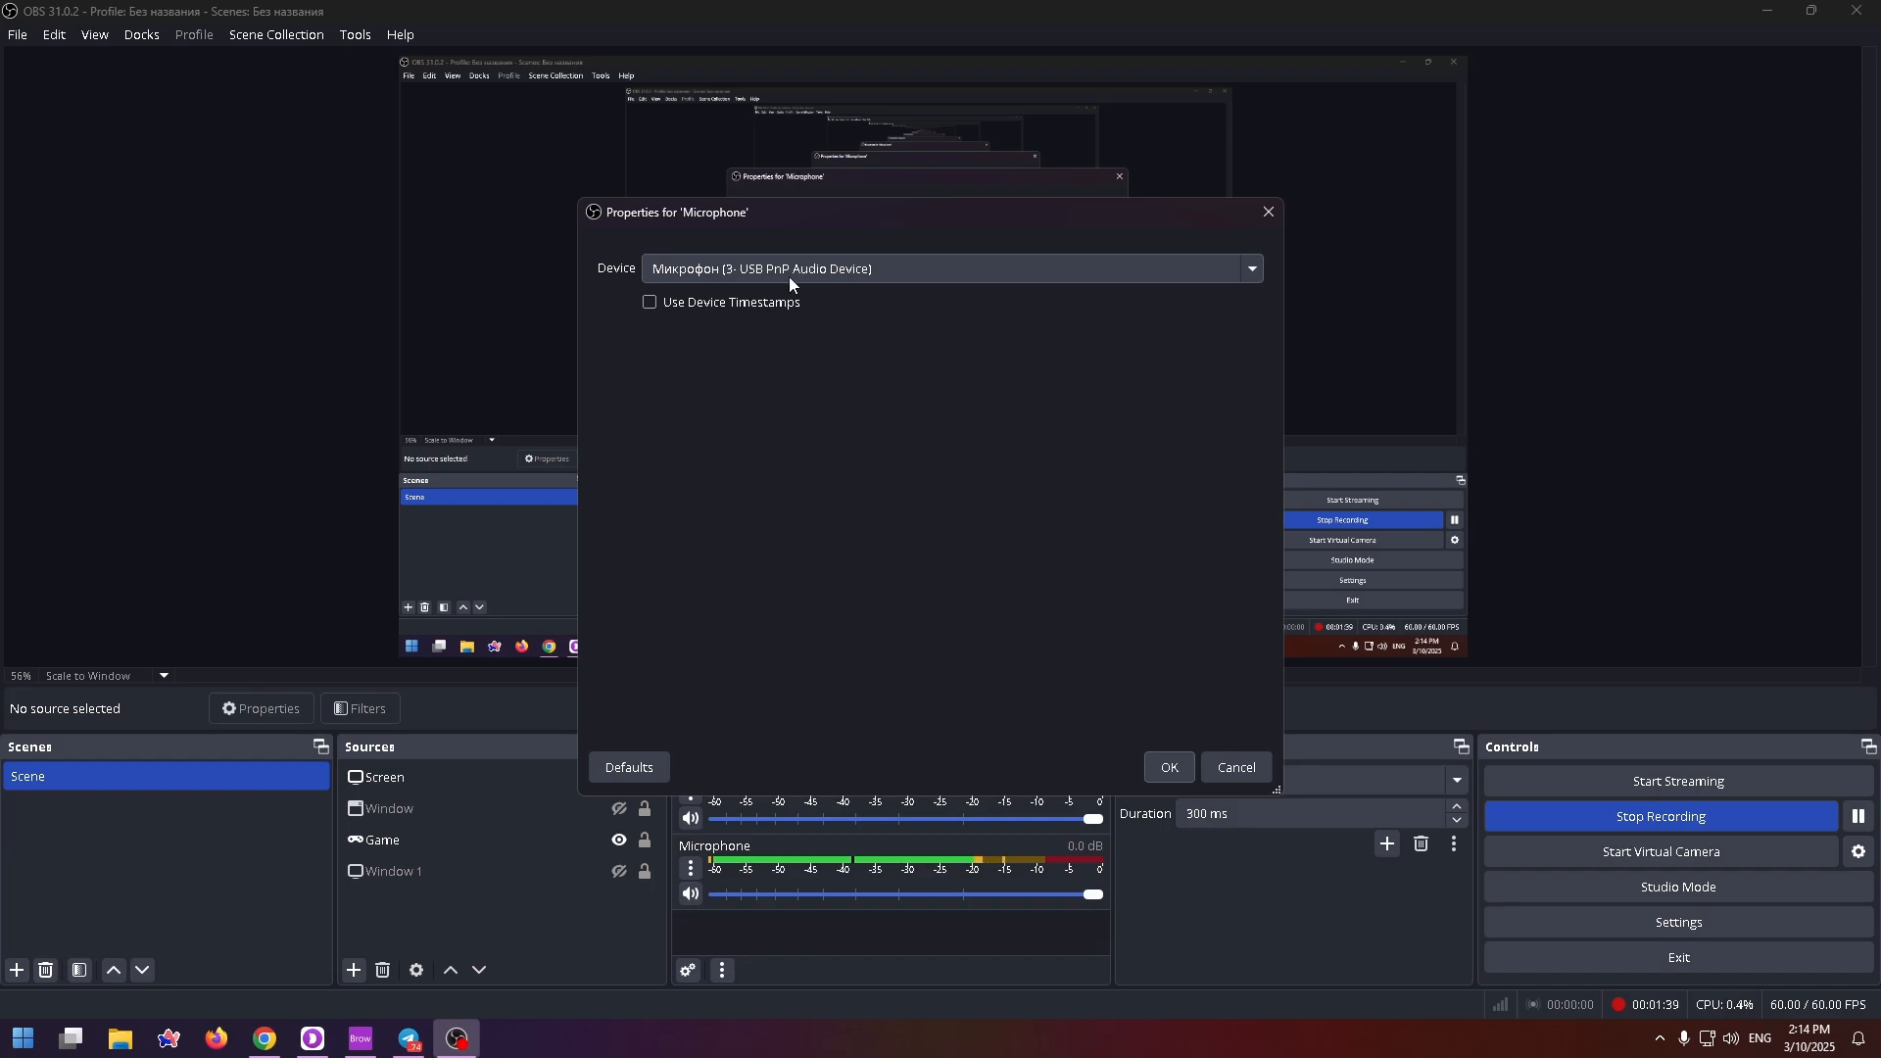
Expand the Microphone properties' Device dropdown to list the available input devices
click(1249, 267)
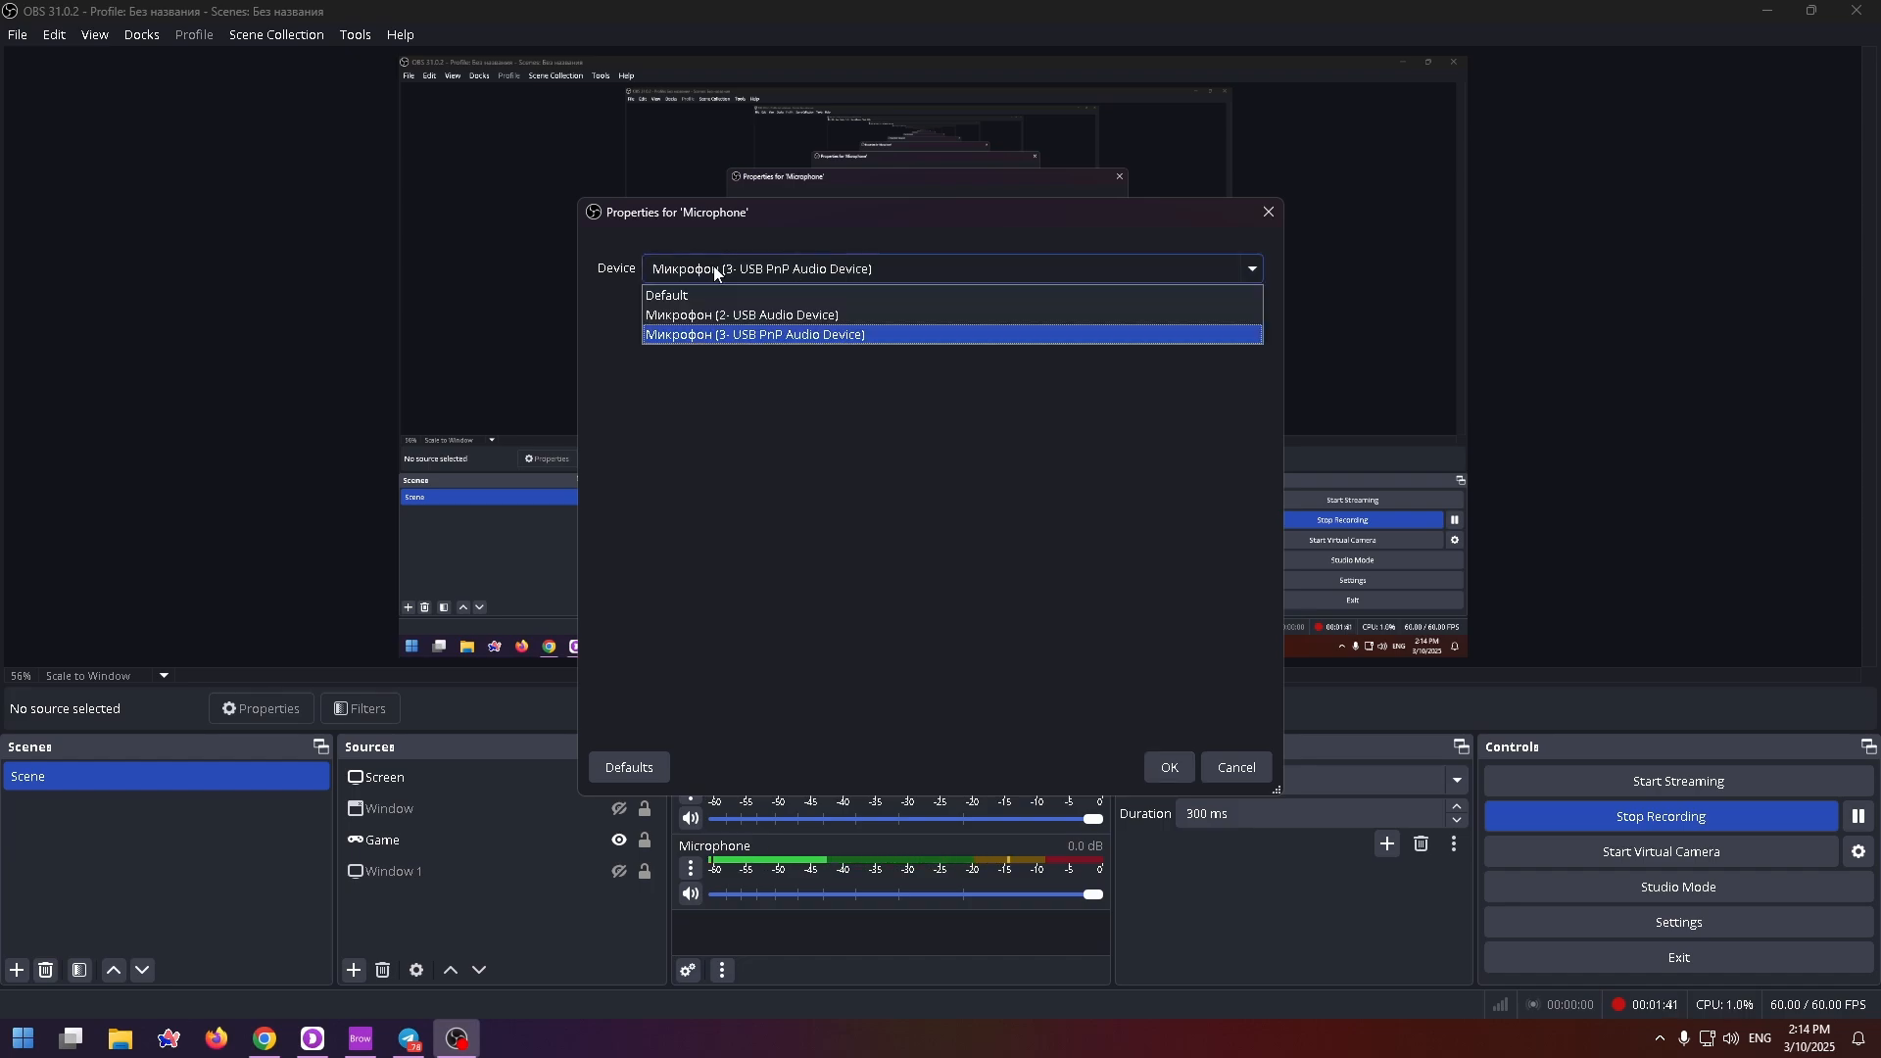
mouse_move(722, 289)
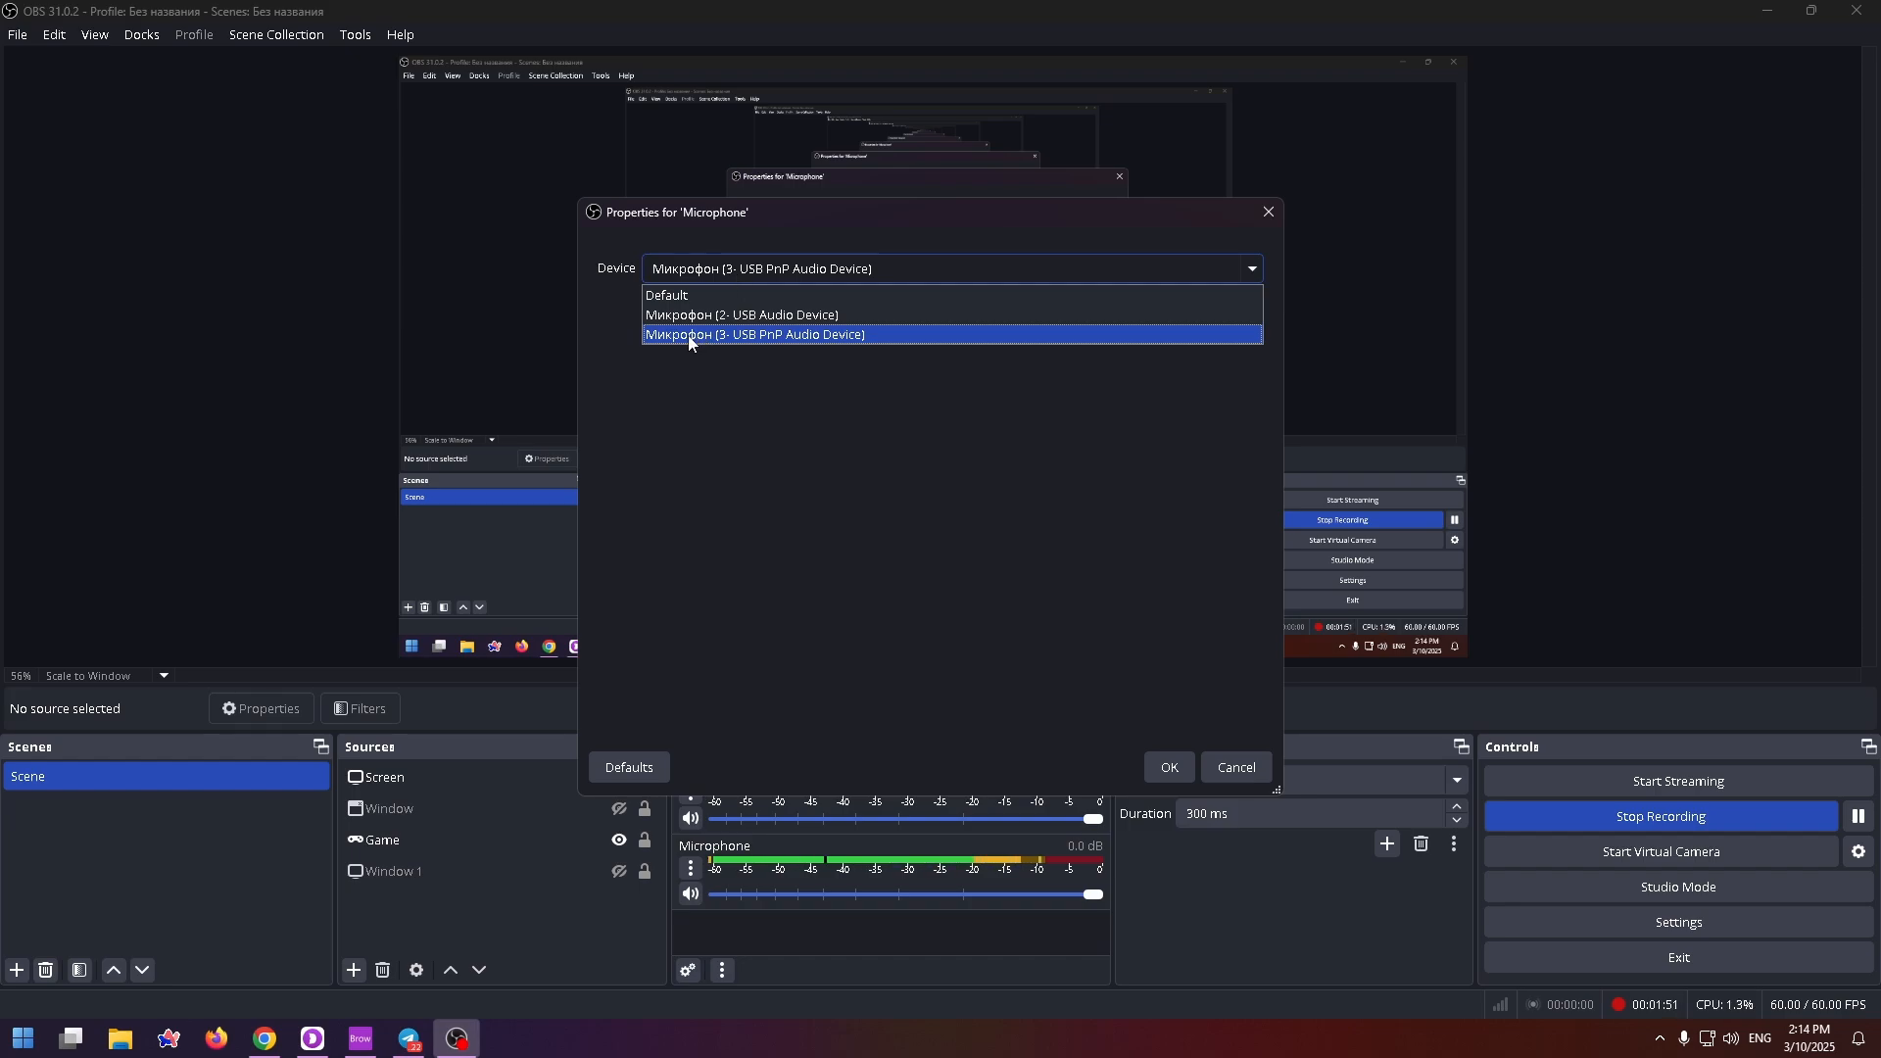
mouse_move(812, 353)
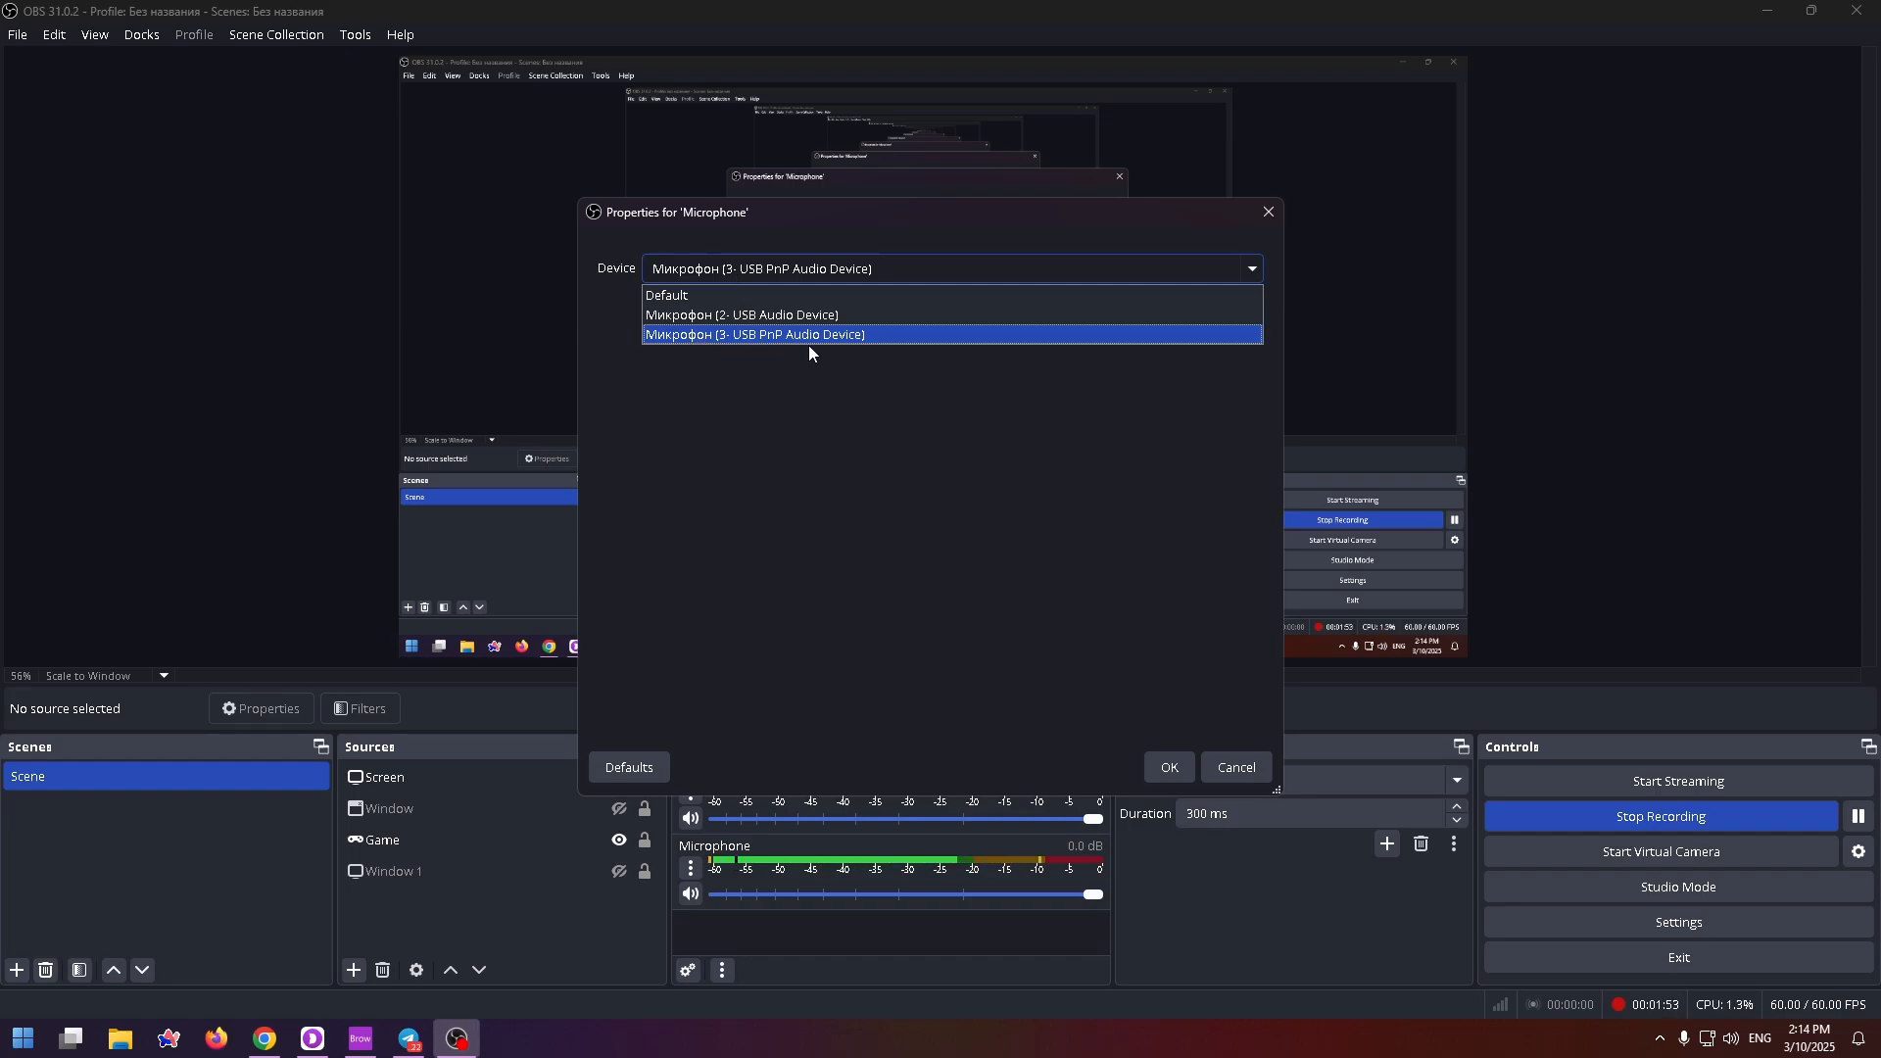
mouse_move(700, 343)
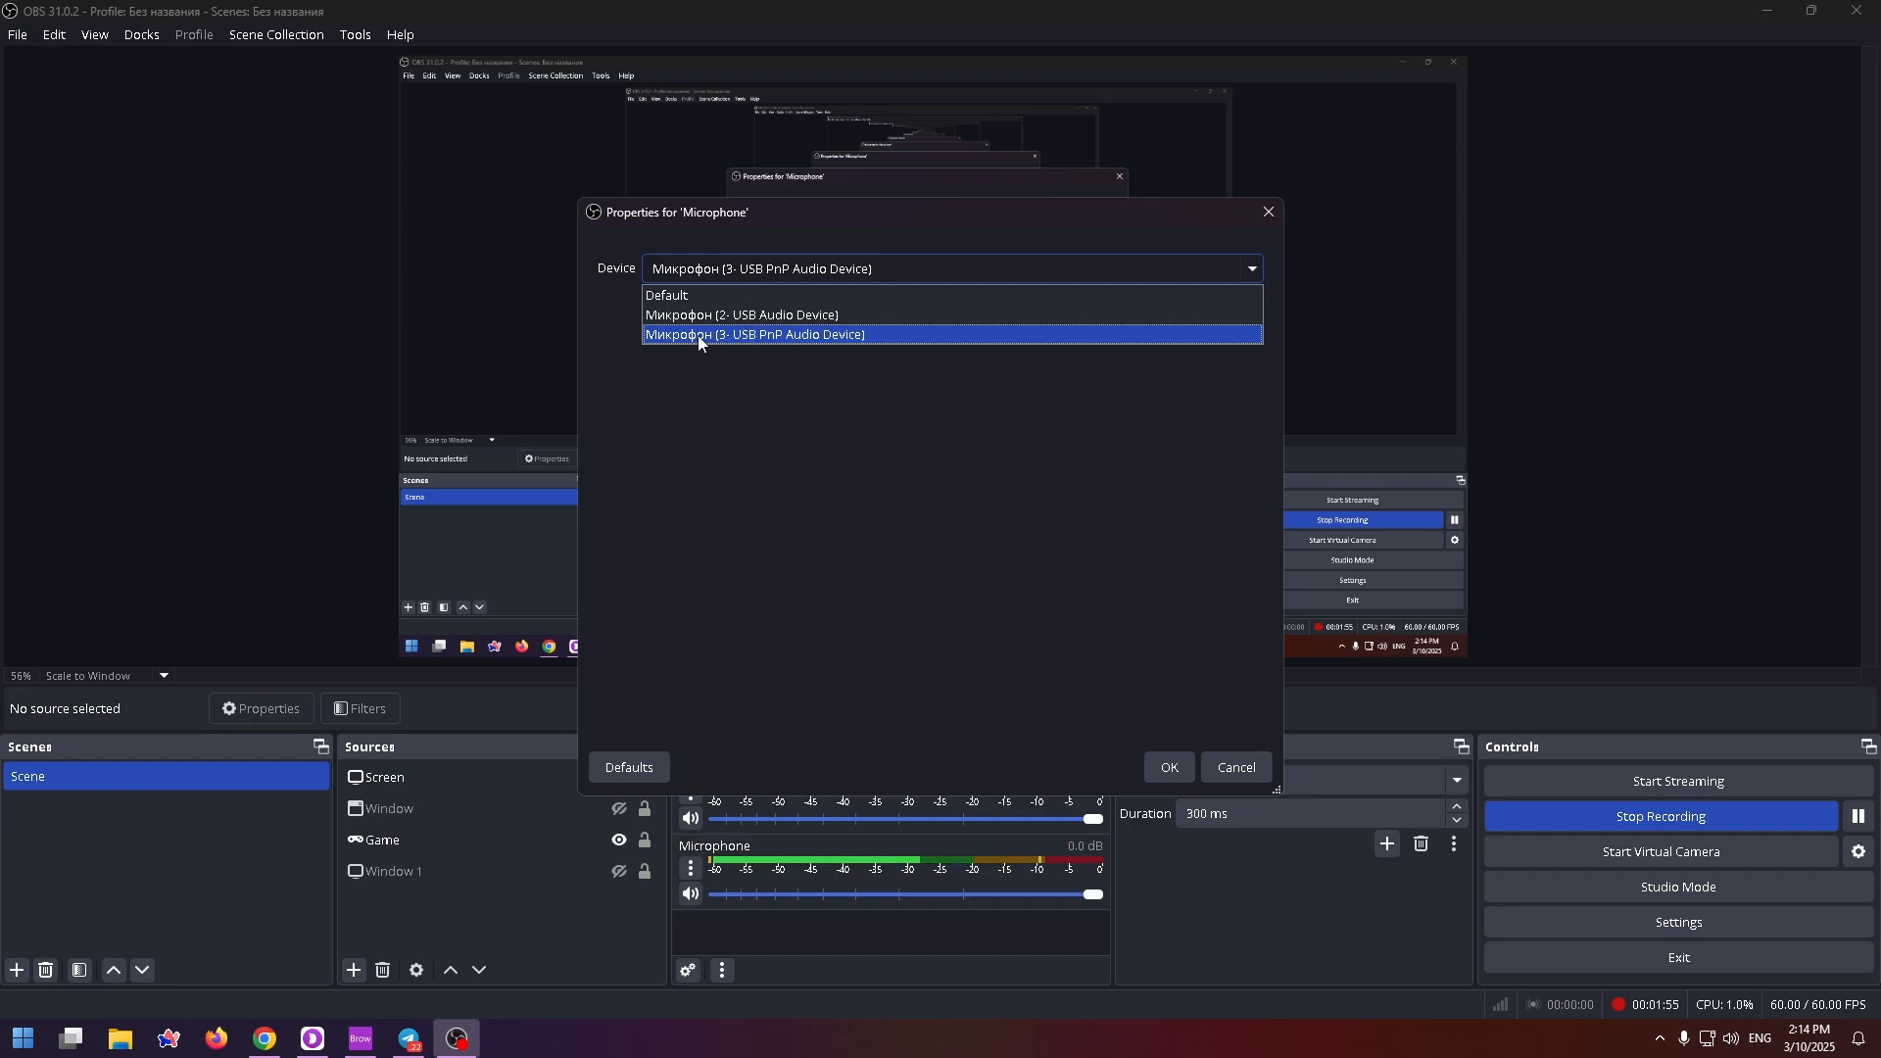
Select Микрофон (3- USB PnP Audio Device) as the device and confirm with OK
click(755, 334)
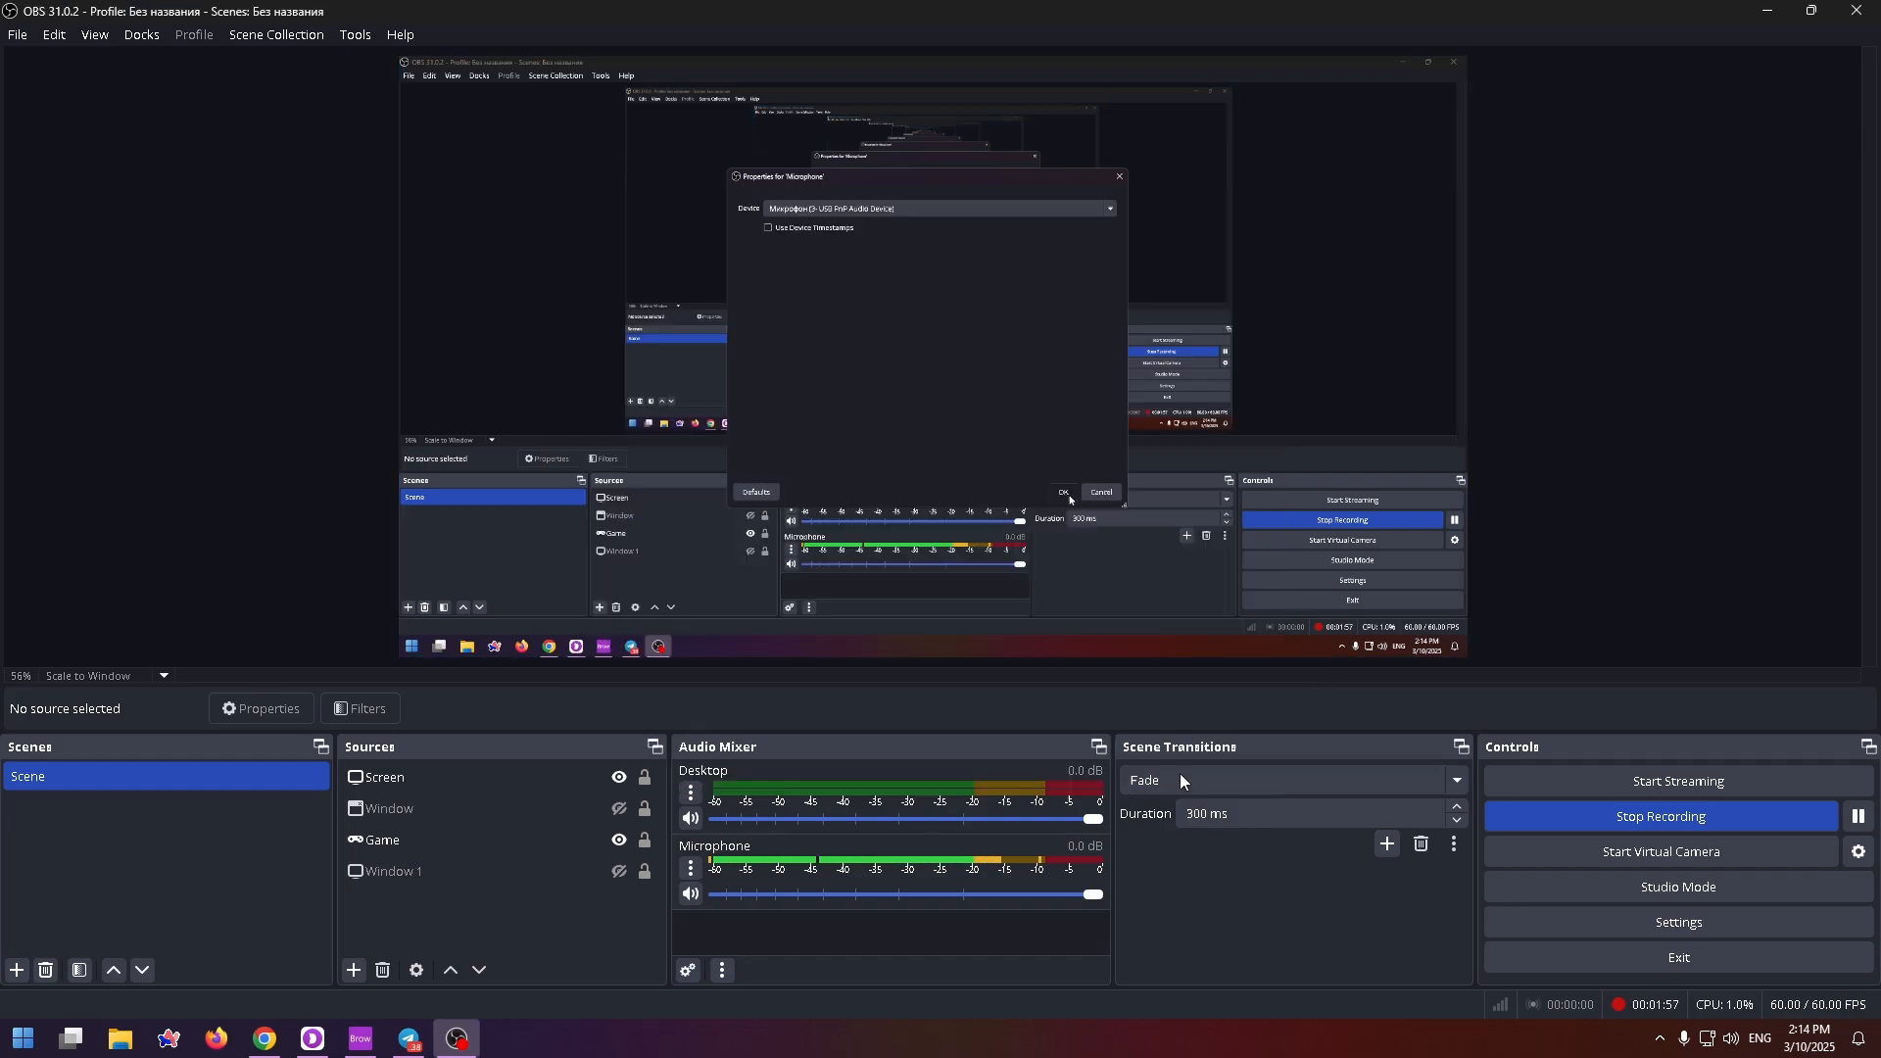
click(1063, 492)
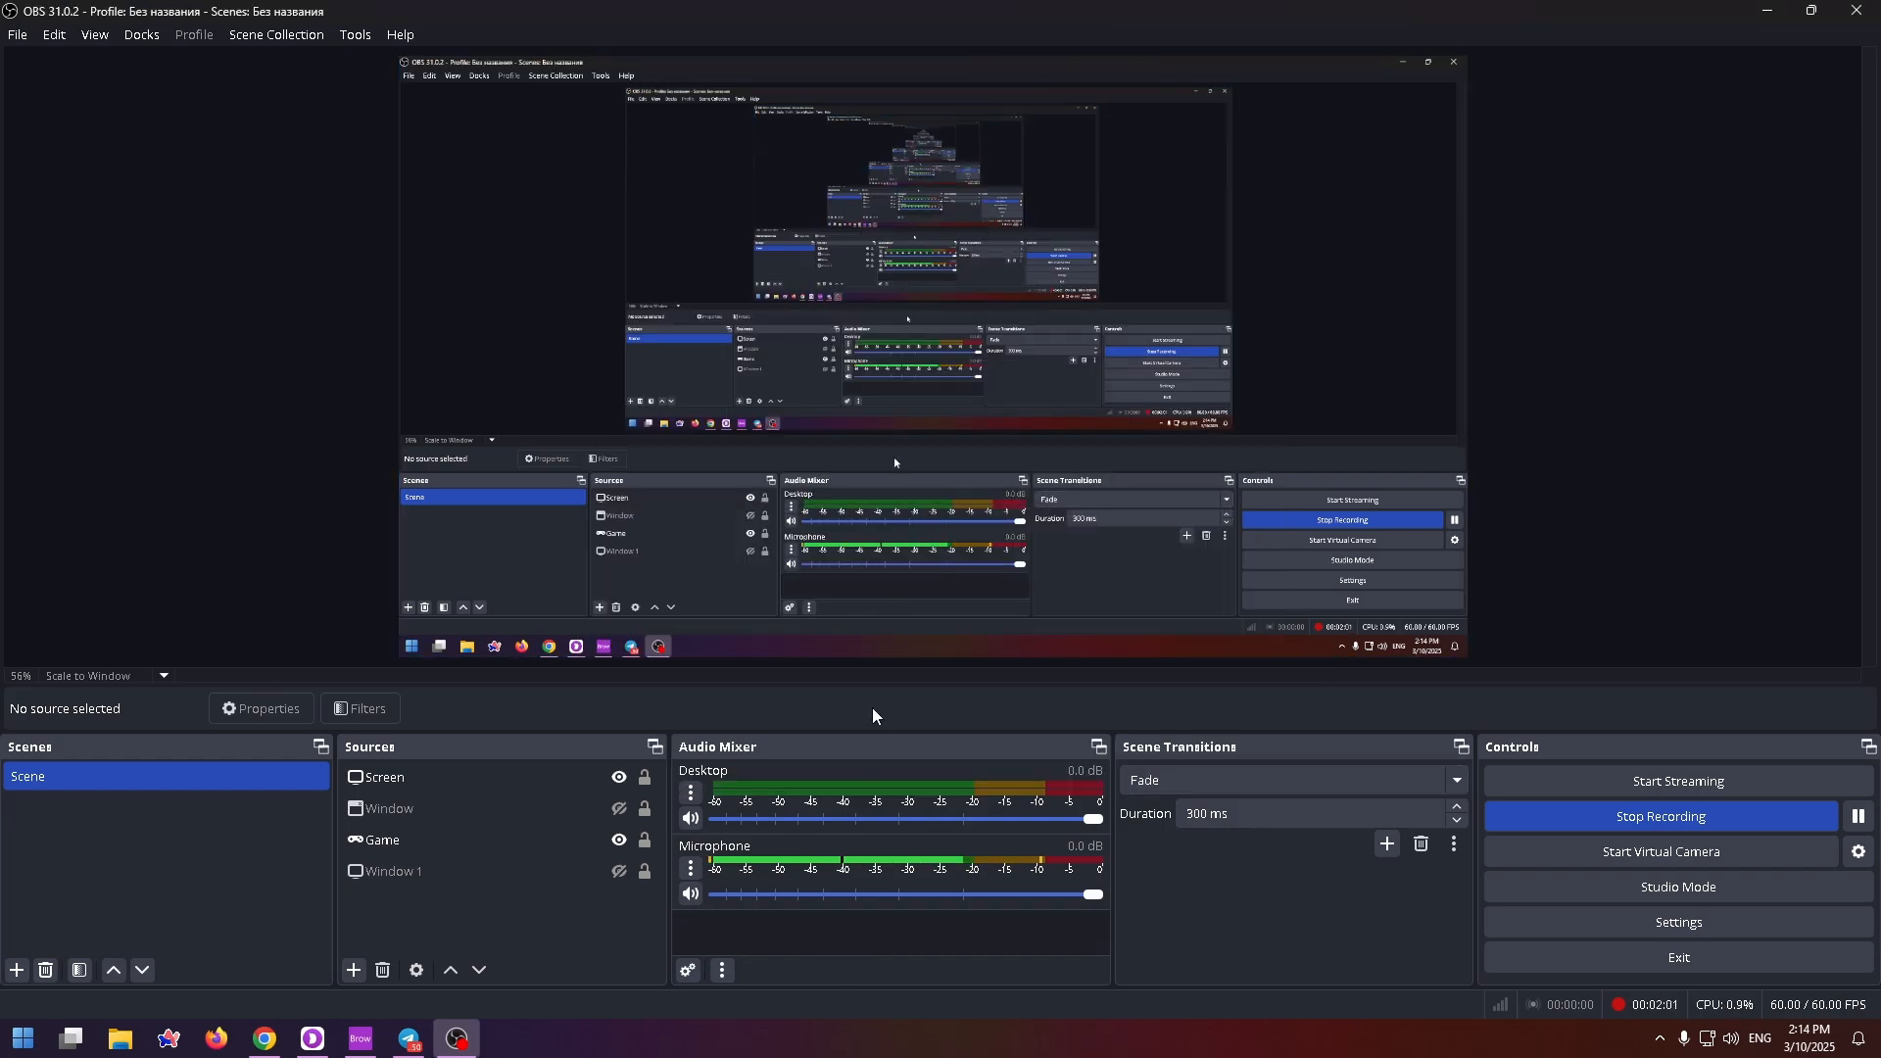
mouse_move(955, 853)
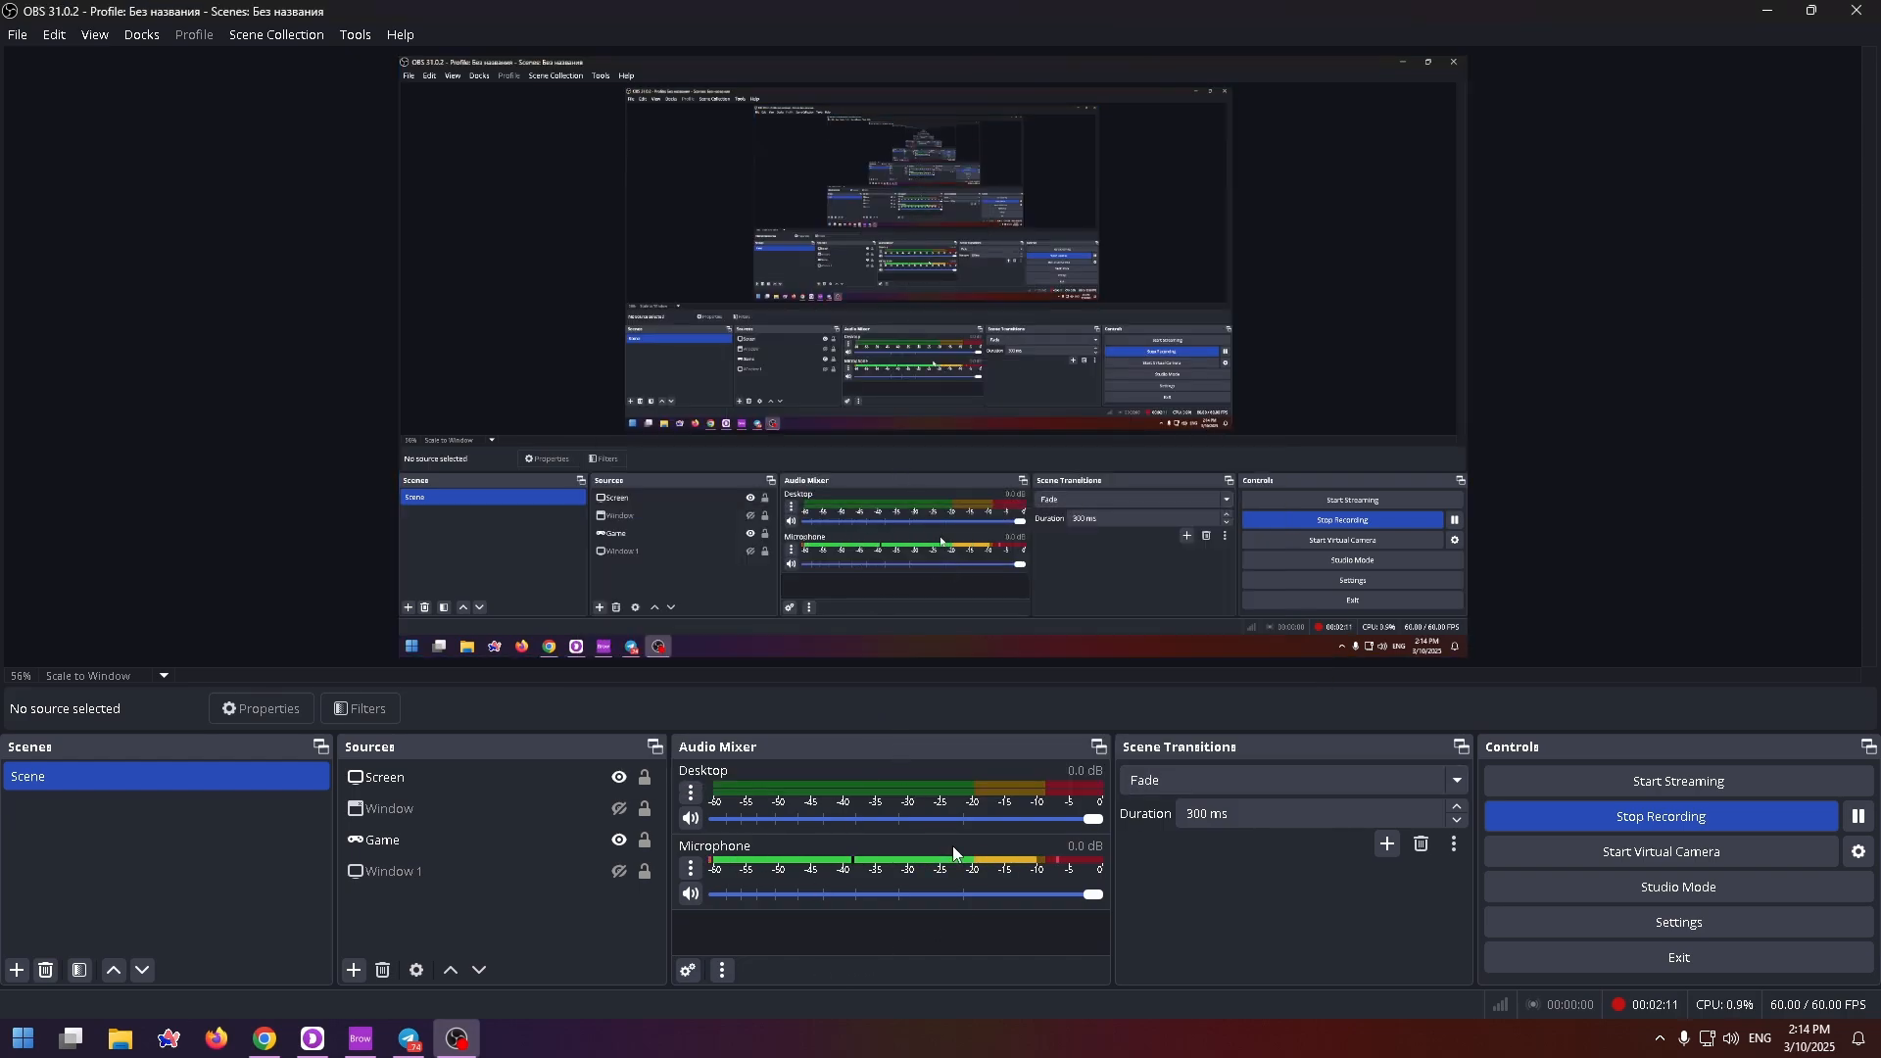